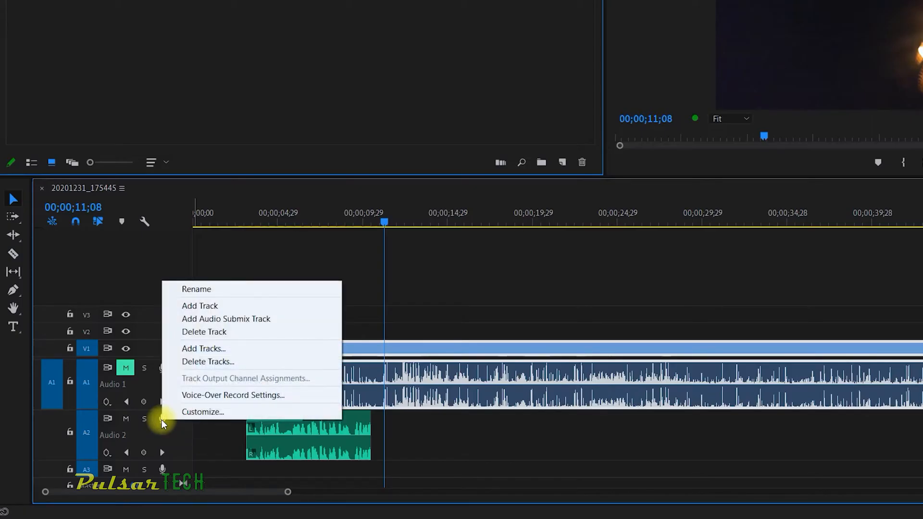
Open Audio 2's Voice-Over Record Settings, review them, and close the dialog
{"action": "left_click", "coordinate": [233, 395]}
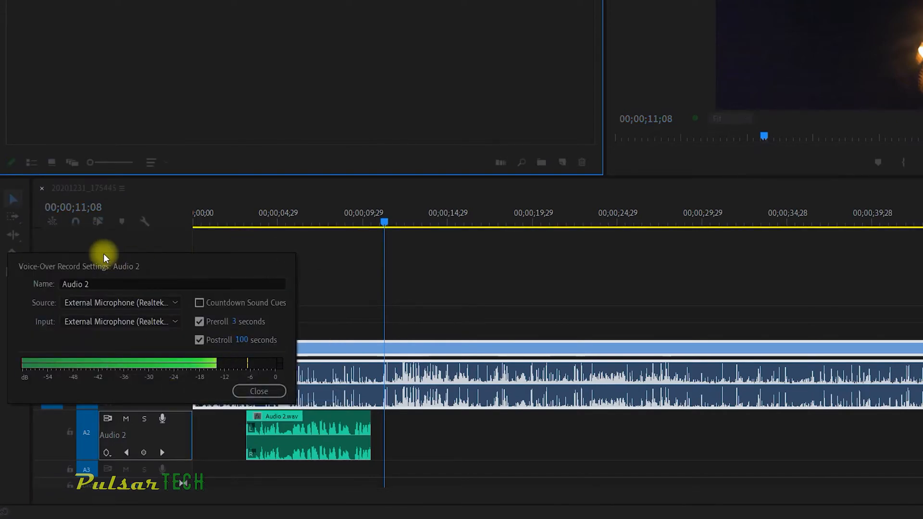
{"action": "left_click", "coordinate": [258, 391]}
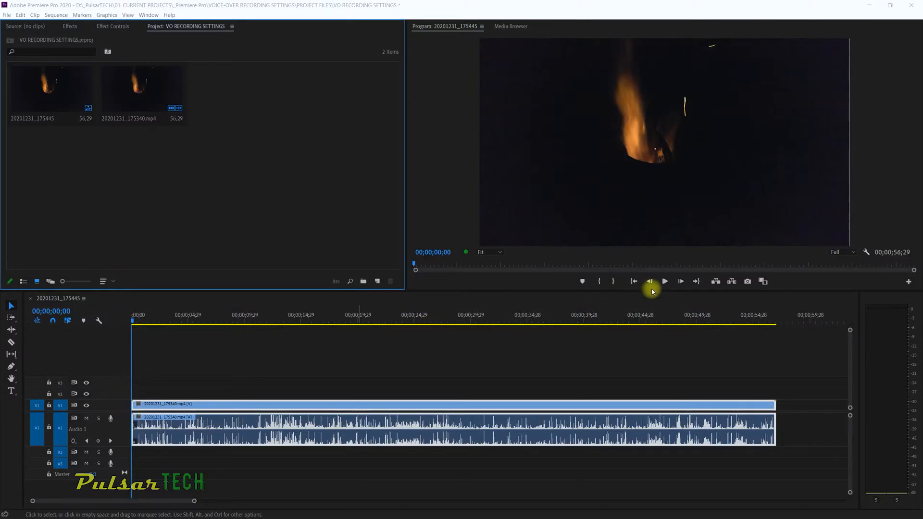
Play the sequence from the start in the Program Monitor and stop near three seconds
{"action": "left_click", "coordinate": [665, 281]}
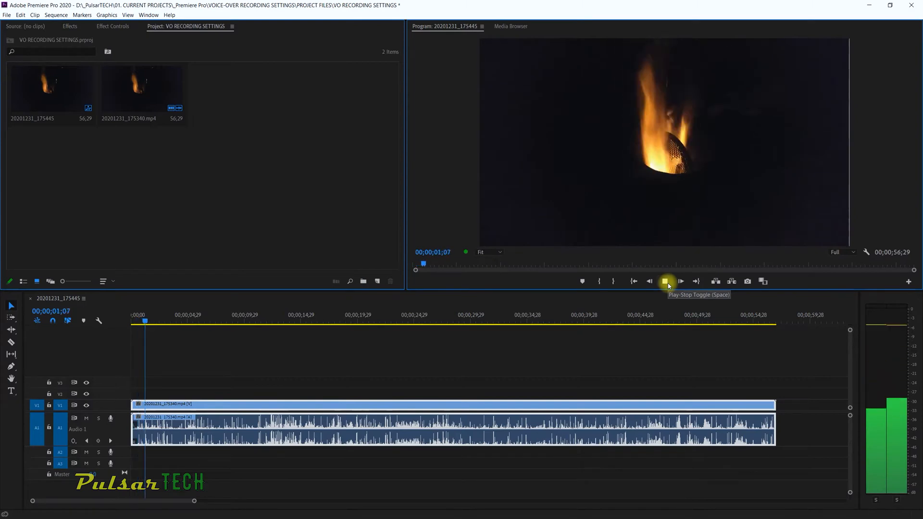
{"action": "left_click", "coordinate": [665, 281]}
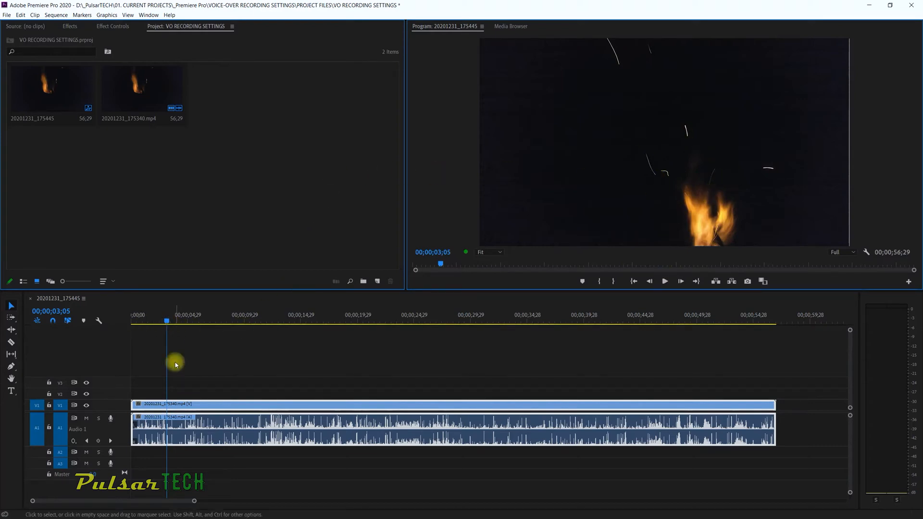
{"action": "mouse_move", "coordinate": [142, 382]}
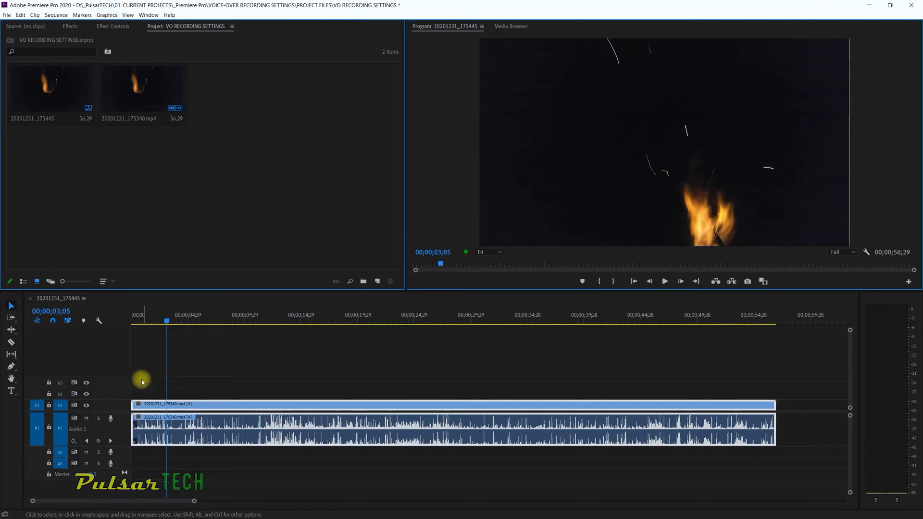
{"action": "mouse_move", "coordinate": [110, 456]}
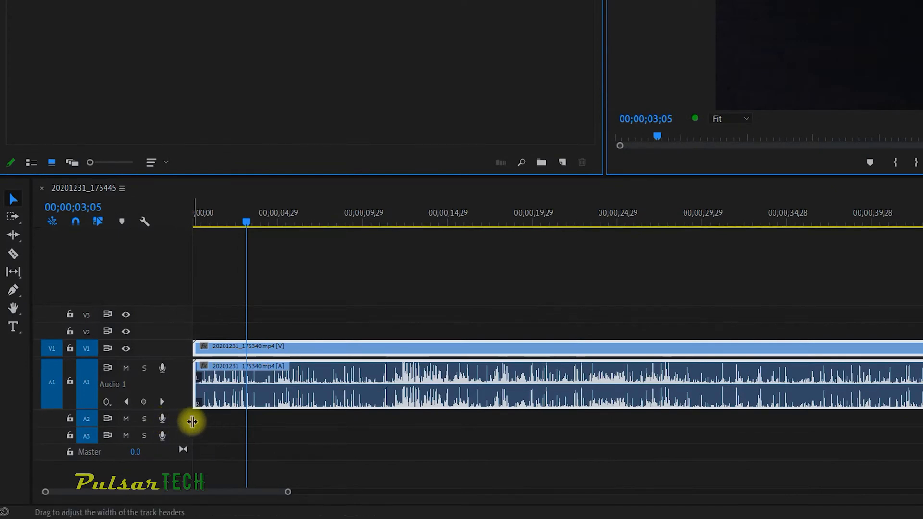
{"action": "mouse_move", "coordinate": [166, 423]}
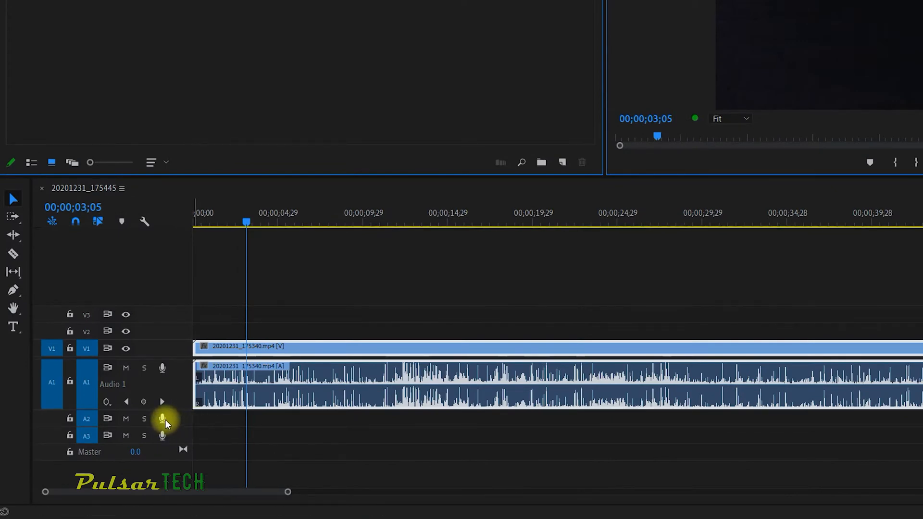
{"action": "mouse_move", "coordinate": [163, 419]}
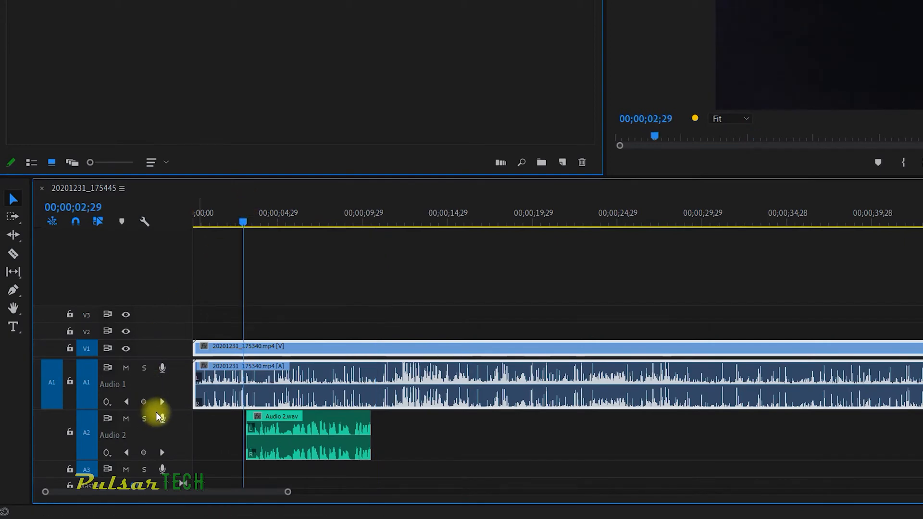
{"action": "mouse_move", "coordinate": [163, 419]}
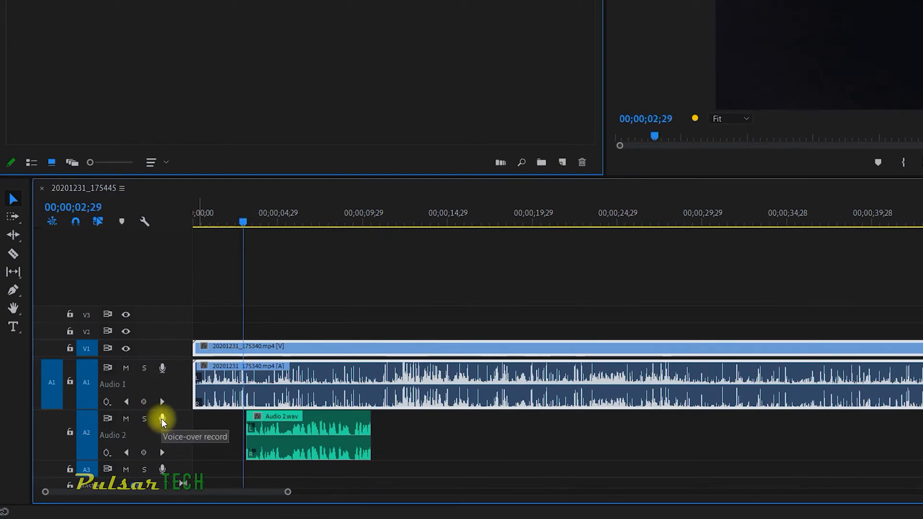
{"action": "mouse_move", "coordinate": [520, 356]}
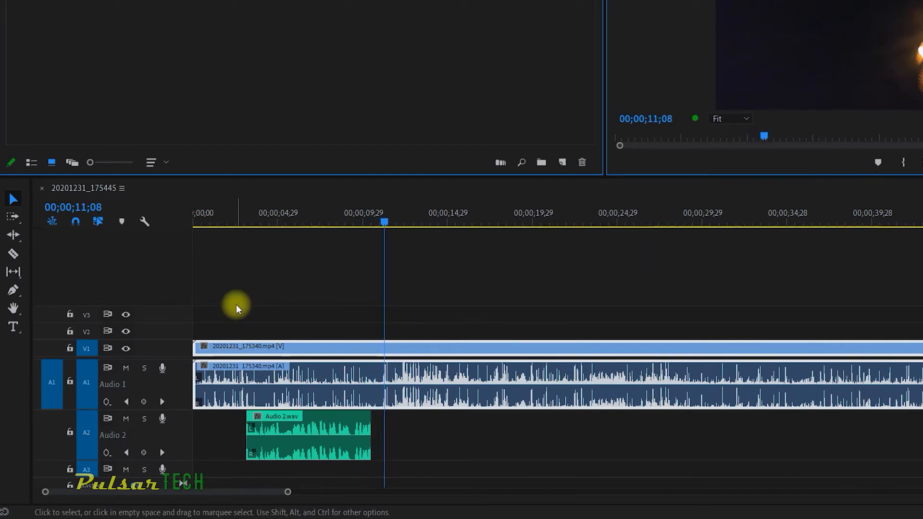
{"action": "mouse_move", "coordinate": [236, 298]}
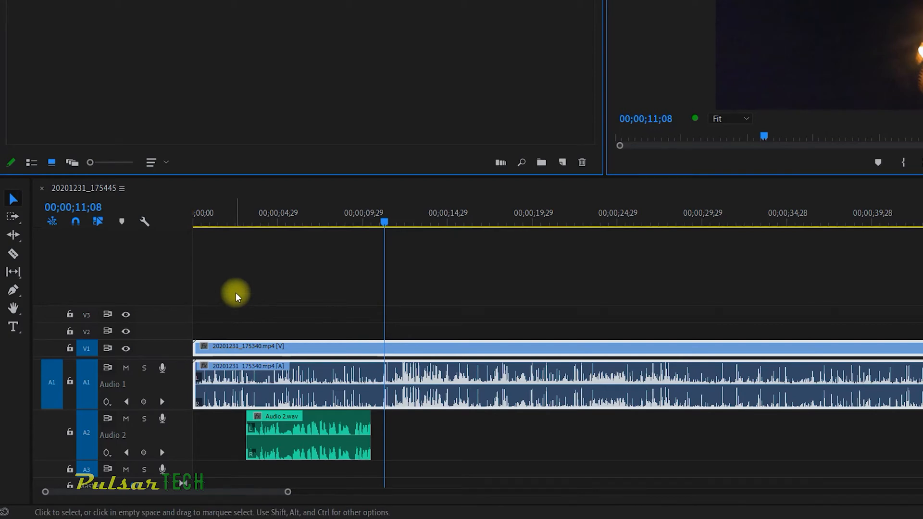
{"action": "mouse_move", "coordinate": [125, 368]}
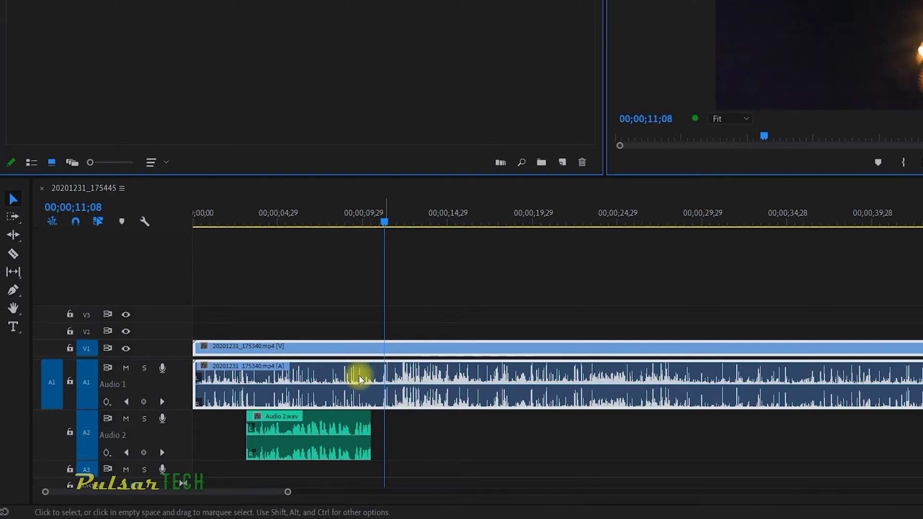
Mute the A1 track so only the Audio 2 voice-over is heard
{"action": "left_click", "coordinate": [125, 368]}
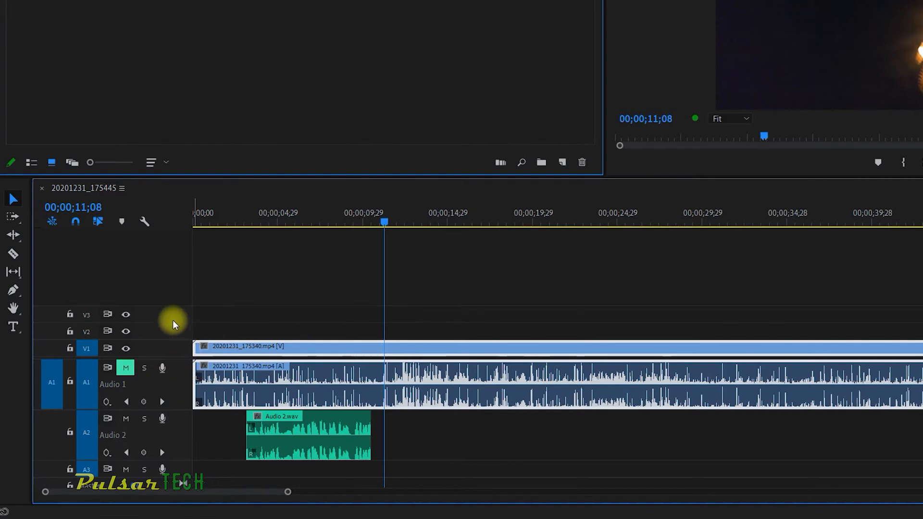
{"action": "mouse_move", "coordinate": [184, 398]}
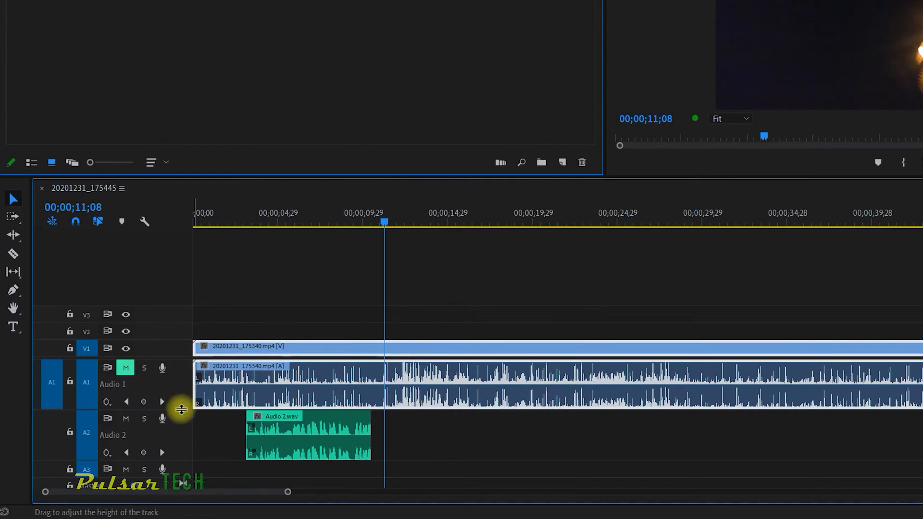
{"action": "mouse_move", "coordinate": [162, 419]}
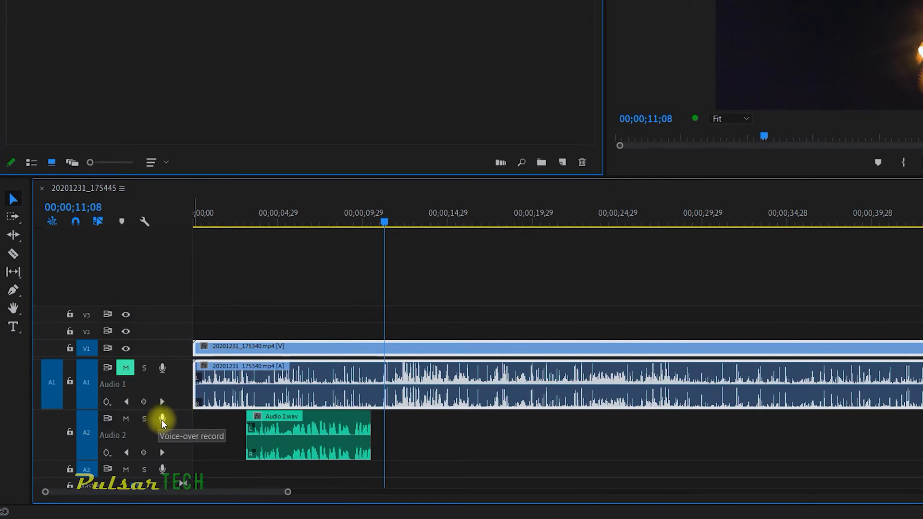
Reopen Audio 2's Voice-Over Record Settings from the A2 mic button, showing External Microphone levels
{"action": "right_click", "coordinate": [163, 424]}
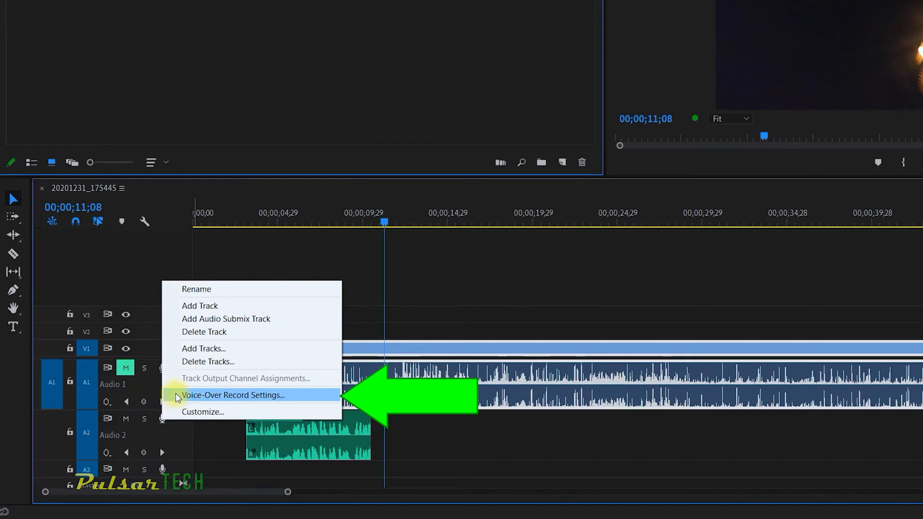
{"action": "left_click", "coordinate": [233, 395]}
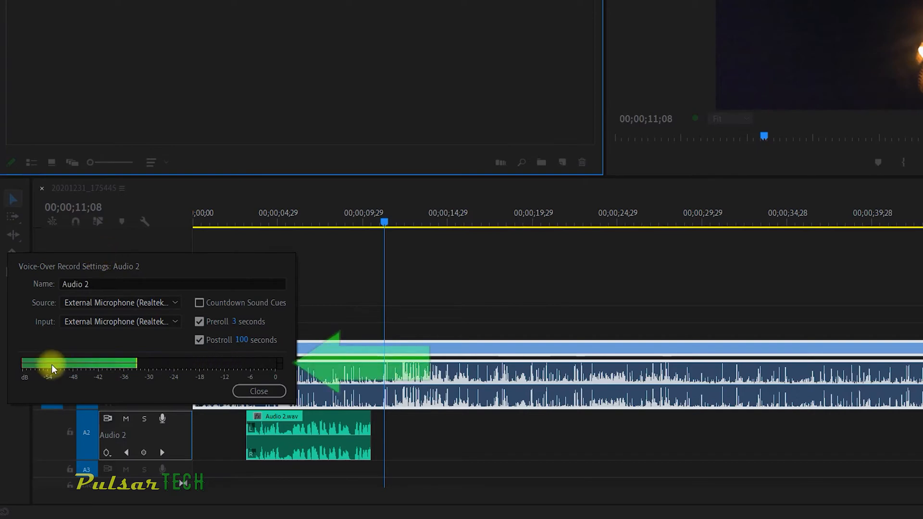
{"action": "left_click_drag", "start_coordinate": [50, 363], "coordinate": [236, 363]}
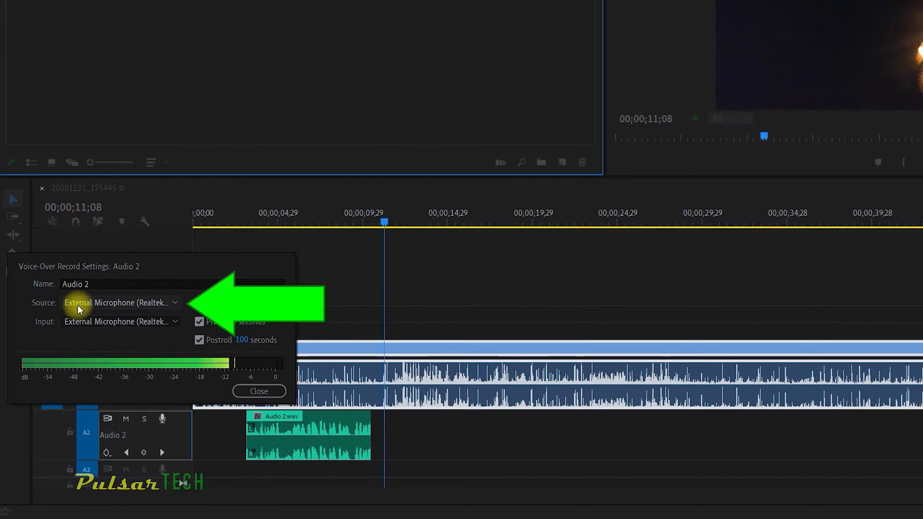
{"action": "left_click", "coordinate": [118, 302]}
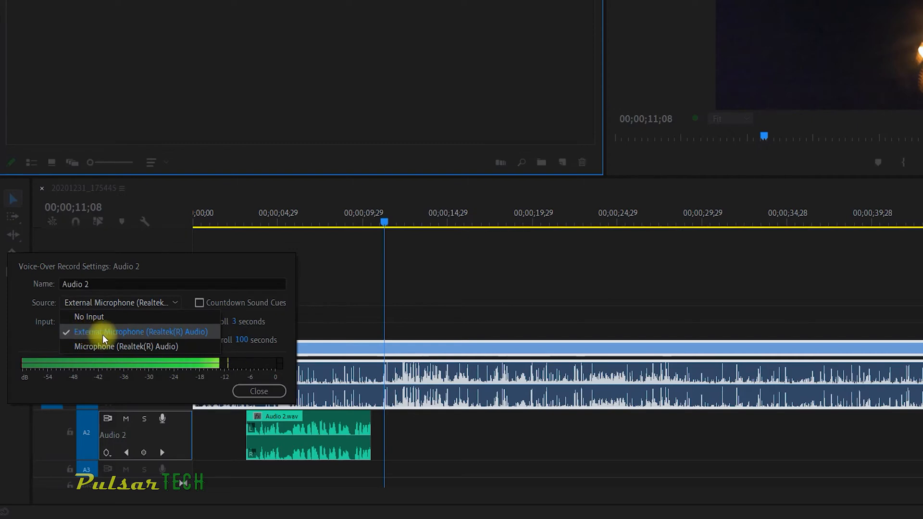
{"action": "left_click", "coordinate": [139, 331]}
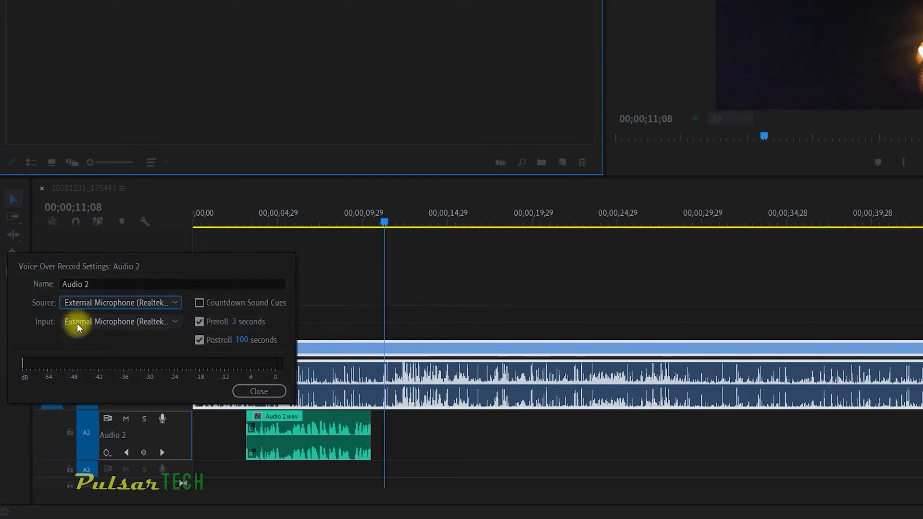
{"action": "left_click", "coordinate": [119, 322]}
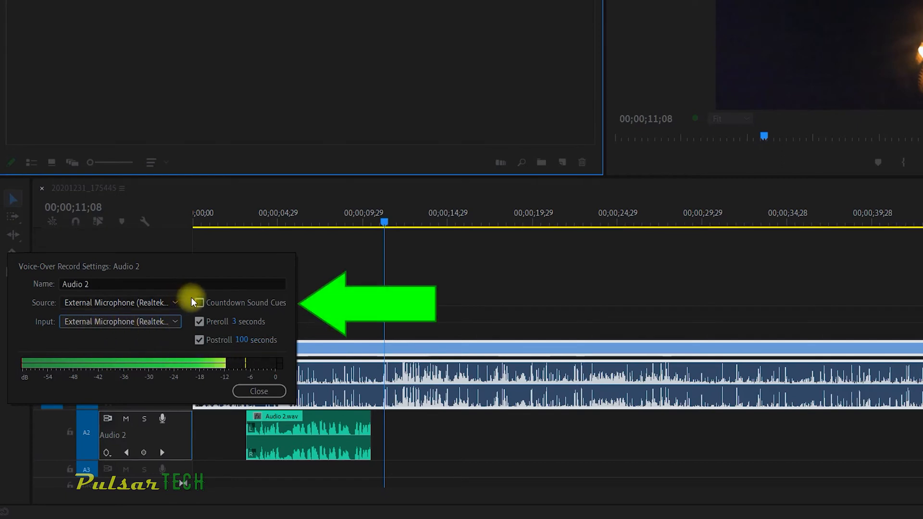
{"action": "left_click", "coordinate": [199, 302]}
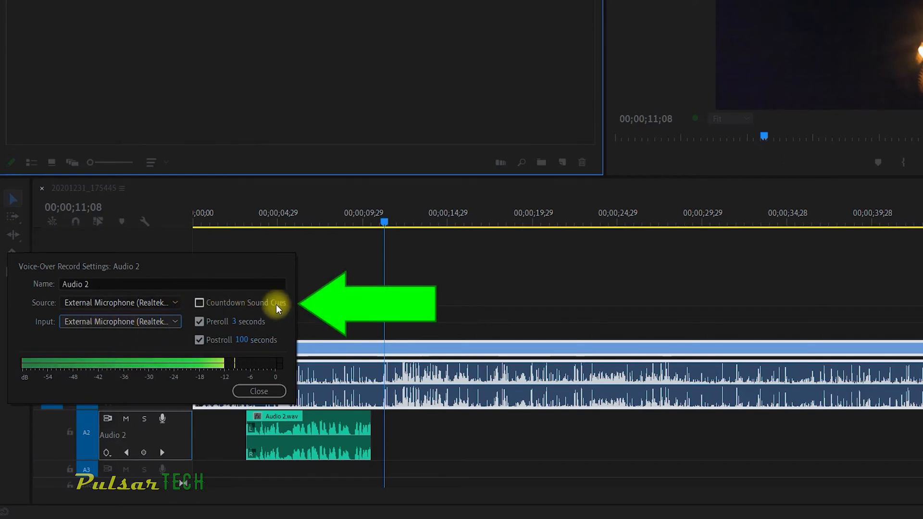
{"action": "mouse_move", "coordinate": [263, 298]}
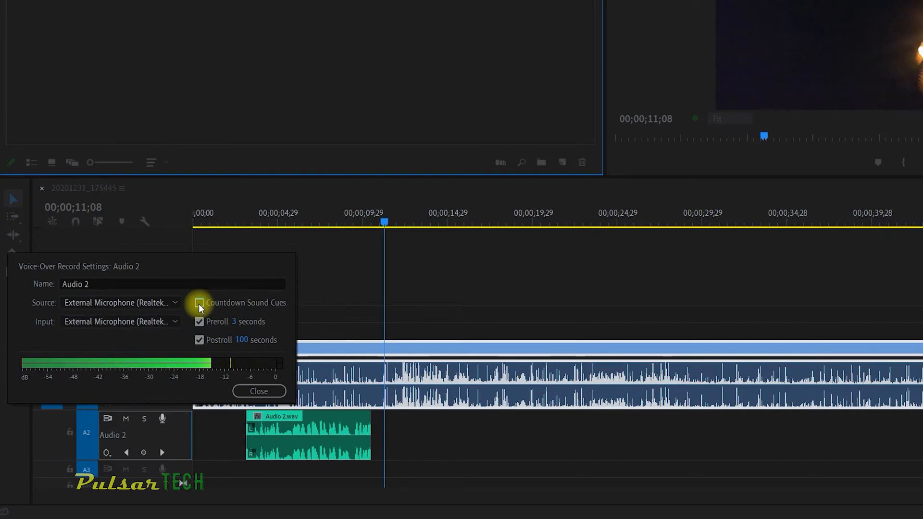
{"action": "left_click", "coordinate": [199, 302]}
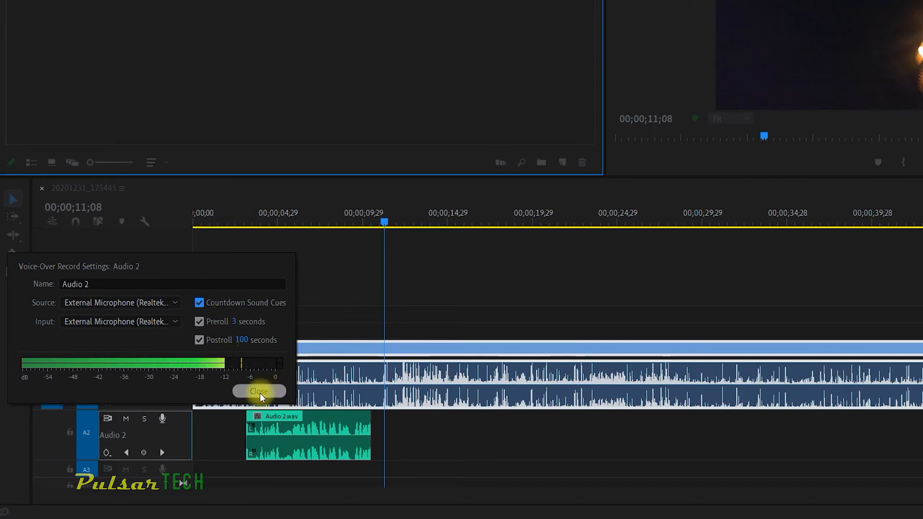
{"action": "left_click", "coordinate": [259, 391]}
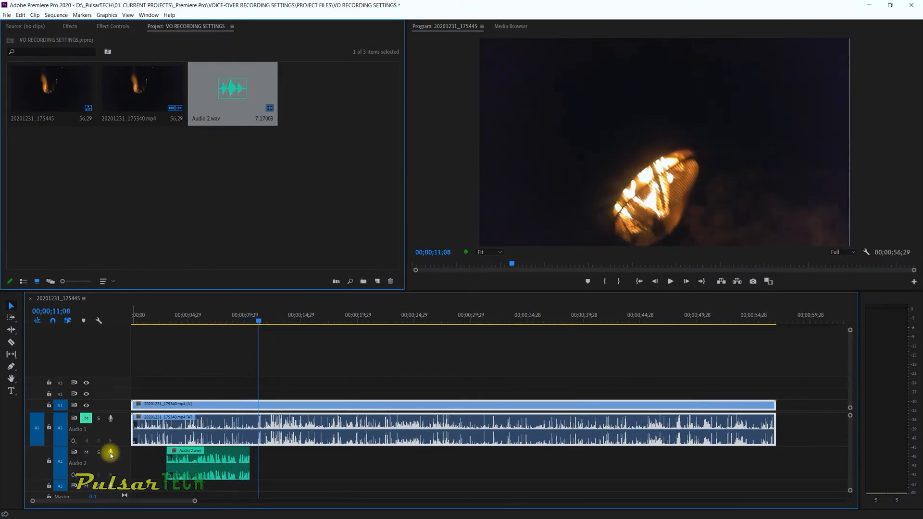
{"action": "mouse_move", "coordinate": [110, 452]}
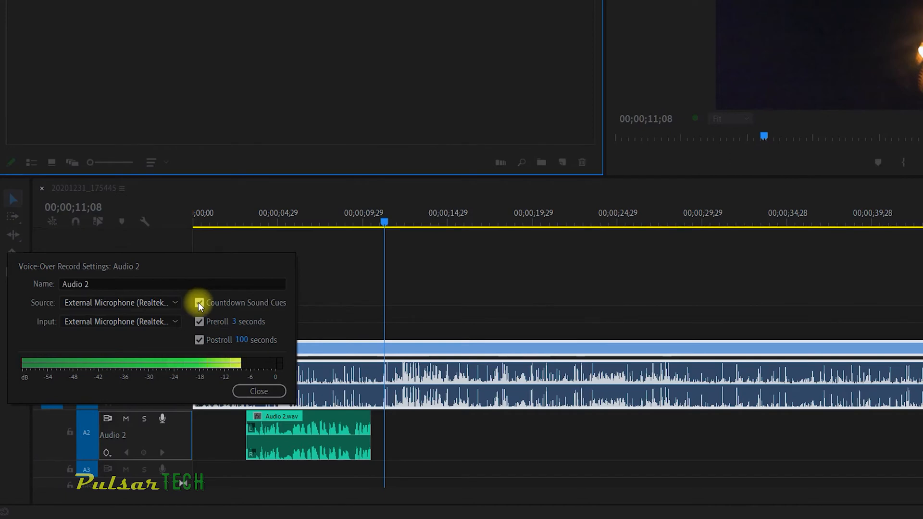
Turn off Countdown Sound Cues and Preroll (length entered as 3), keeping Postroll at 2 seconds
{"action": "left_click", "coordinate": [199, 303]}
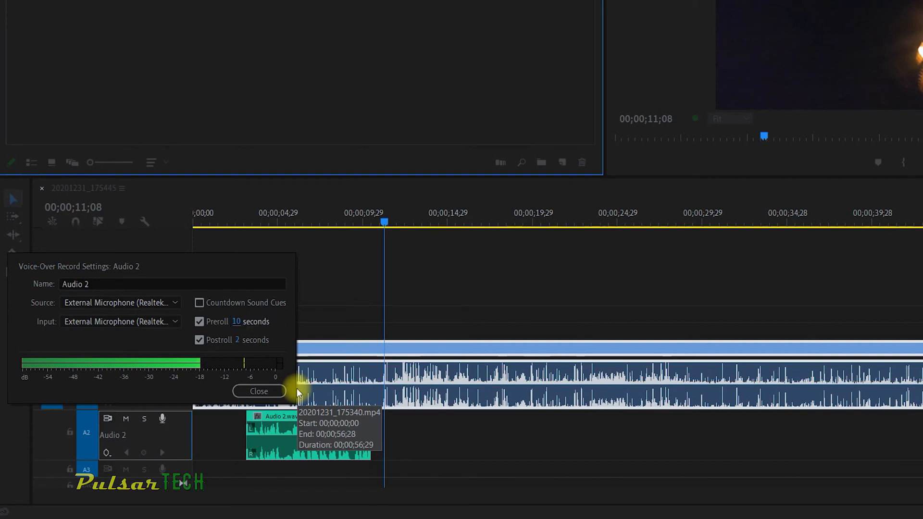
{"action": "left_click", "coordinate": [237, 322]}
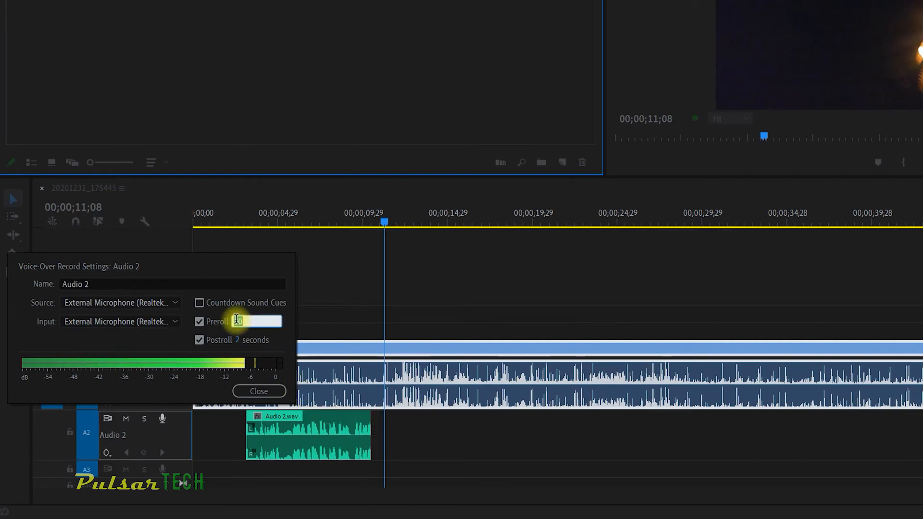
{"action": "type", "text": "3"}
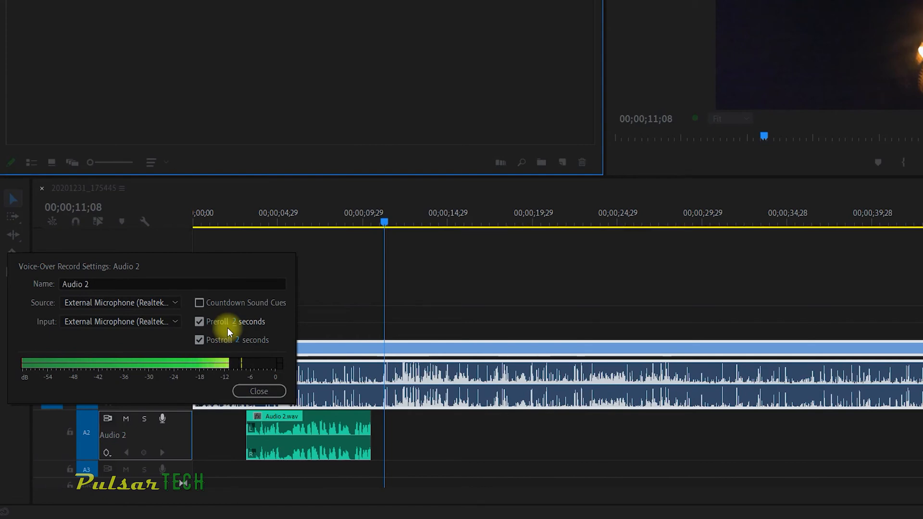
{"action": "left_click", "coordinate": [199, 322]}
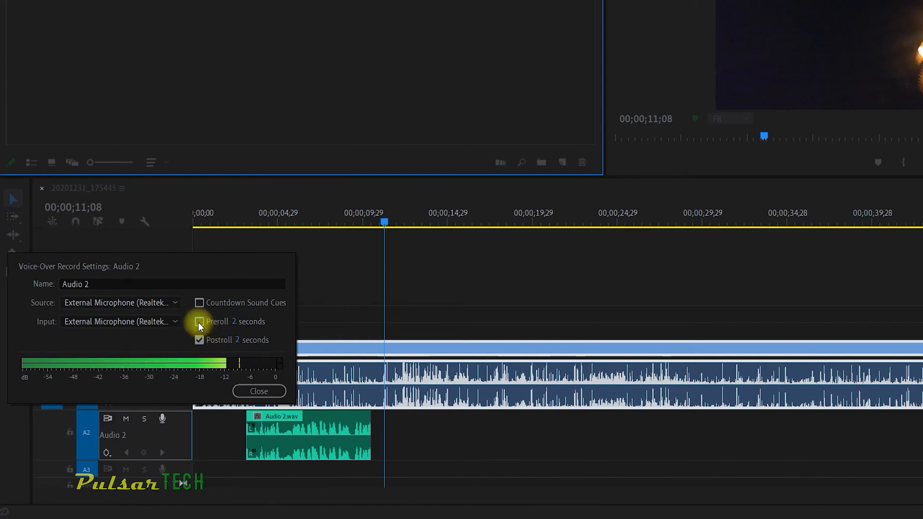
{"action": "left_click", "coordinate": [199, 322]}
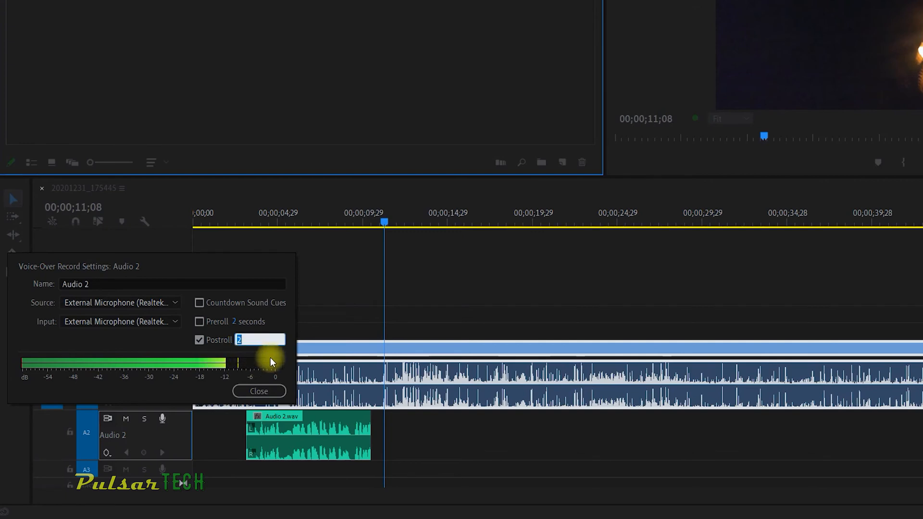
{"action": "type", "text": "0"}
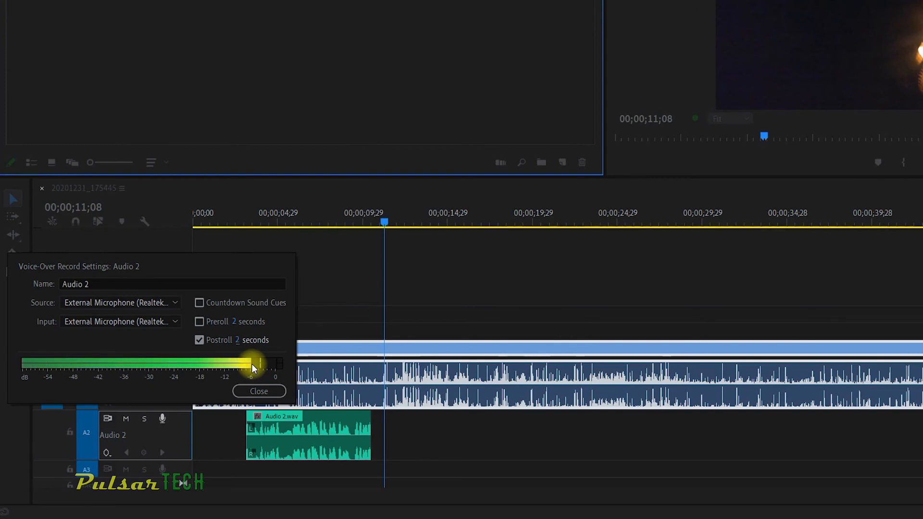
Close Audio 2's settings, then open, review and close Audio 1's Voice-Over Record Settings
{"action": "left_click", "coordinate": [257, 391]}
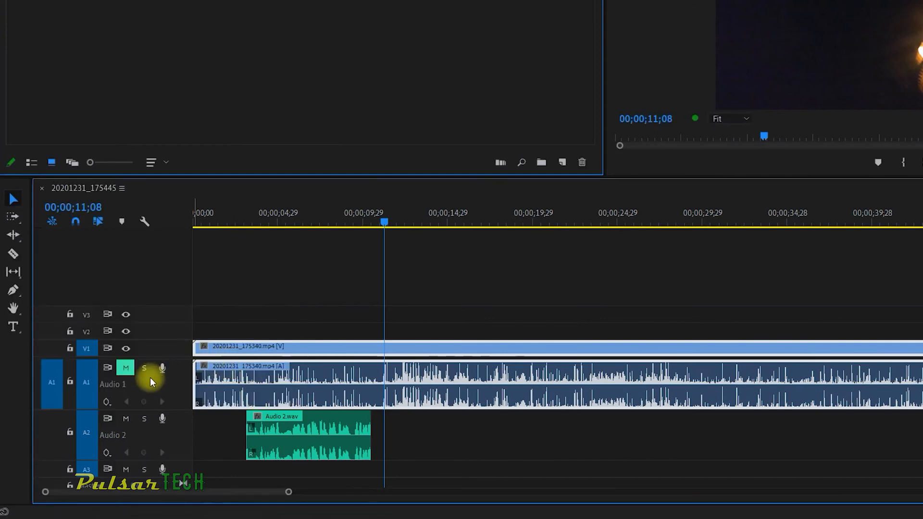
{"action": "right_click", "coordinate": [150, 381]}
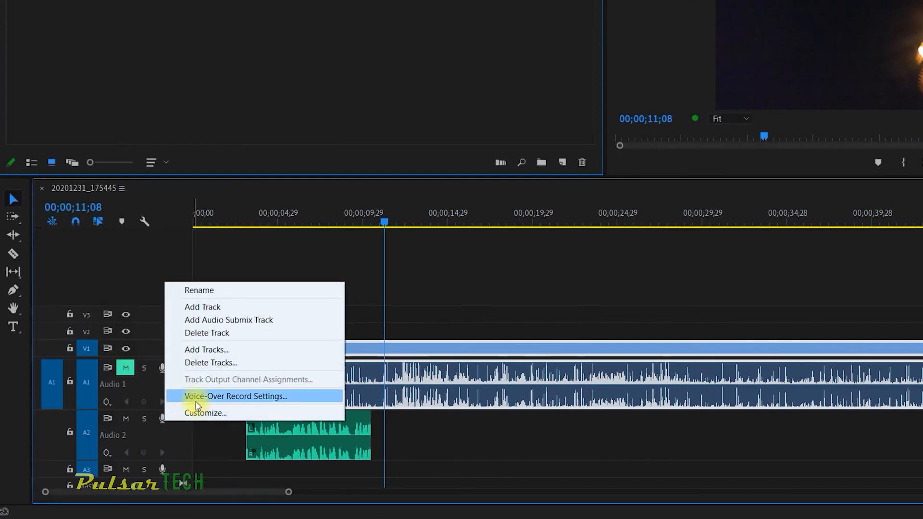
{"action": "mouse_move", "coordinate": [163, 425]}
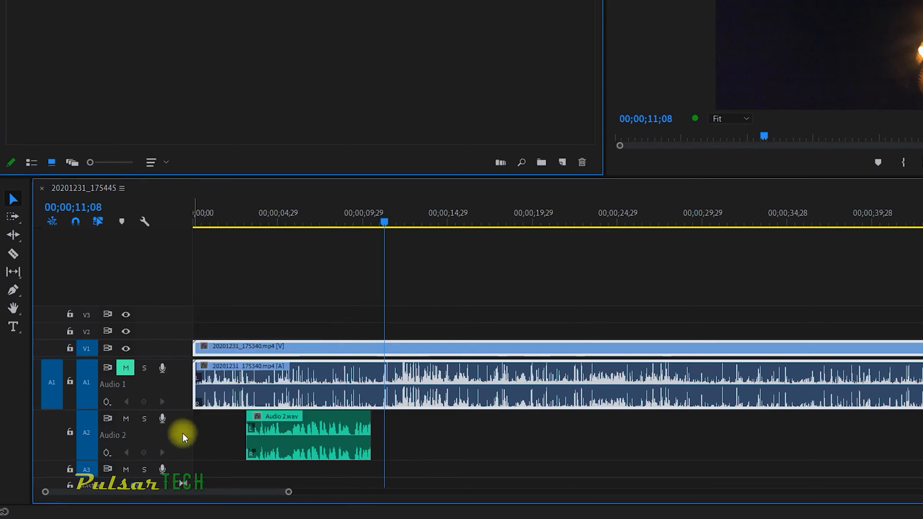
{"action": "mouse_move", "coordinate": [162, 419]}
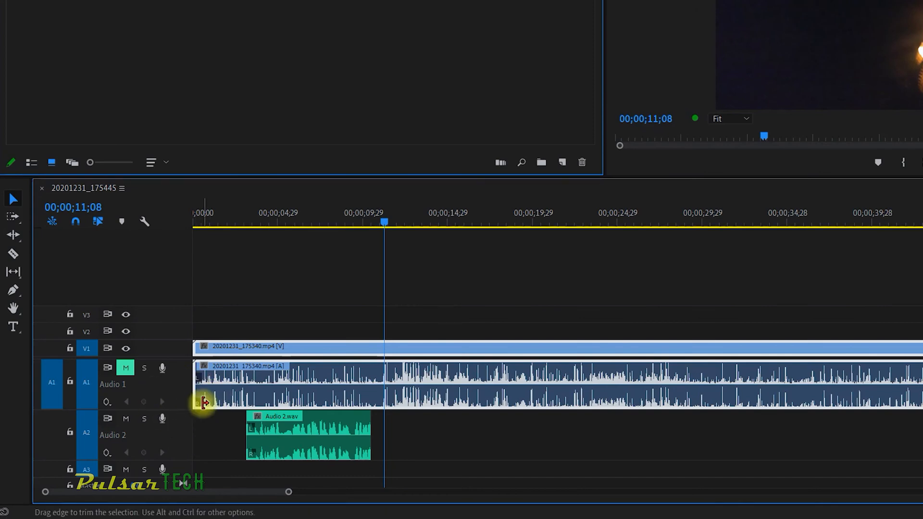
{"action": "right_click", "coordinate": [160, 368]}
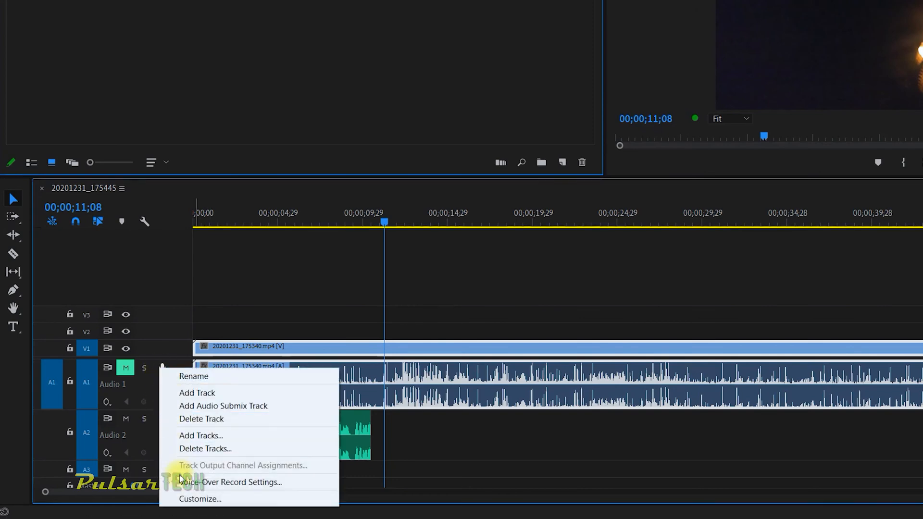
{"action": "left_click", "coordinate": [231, 482]}
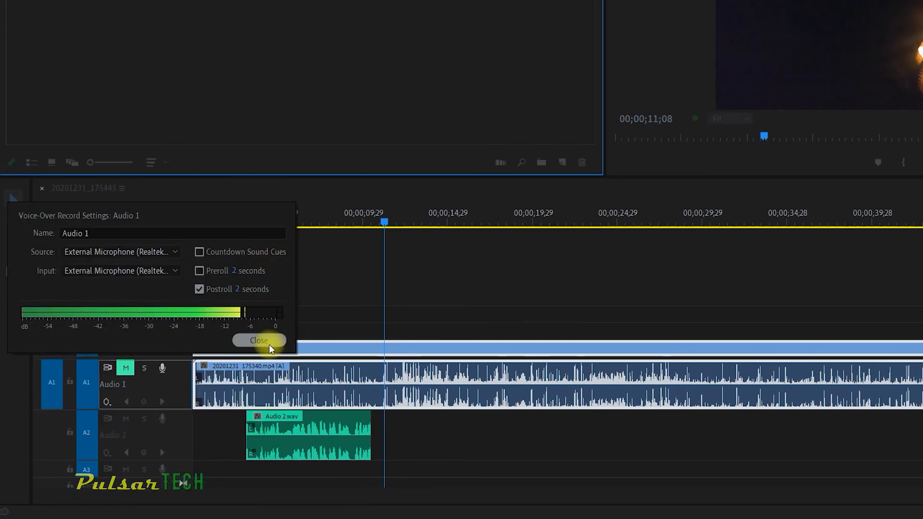
{"action": "left_click", "coordinate": [258, 341]}
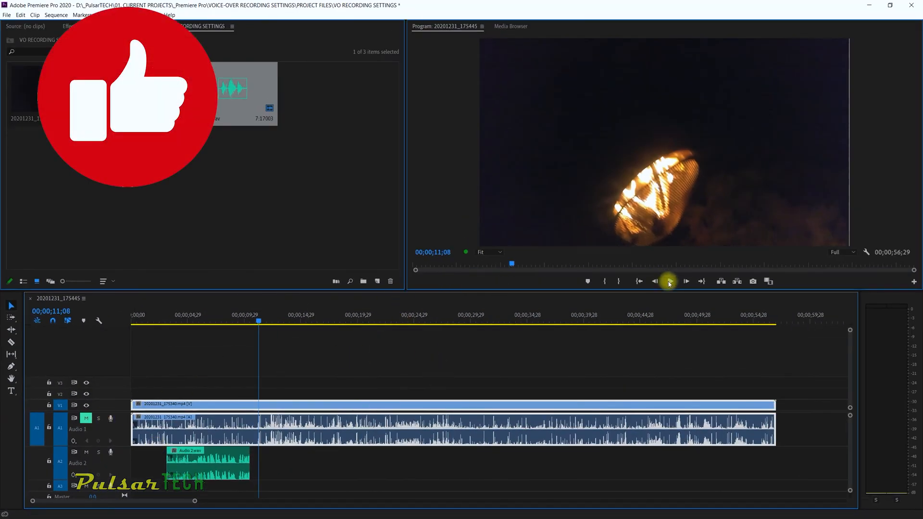
Play about 28 seconds of the sequence from 00;00;11;08, stopping near 00;00;39;16
{"action": "left_click", "coordinate": [669, 281]}
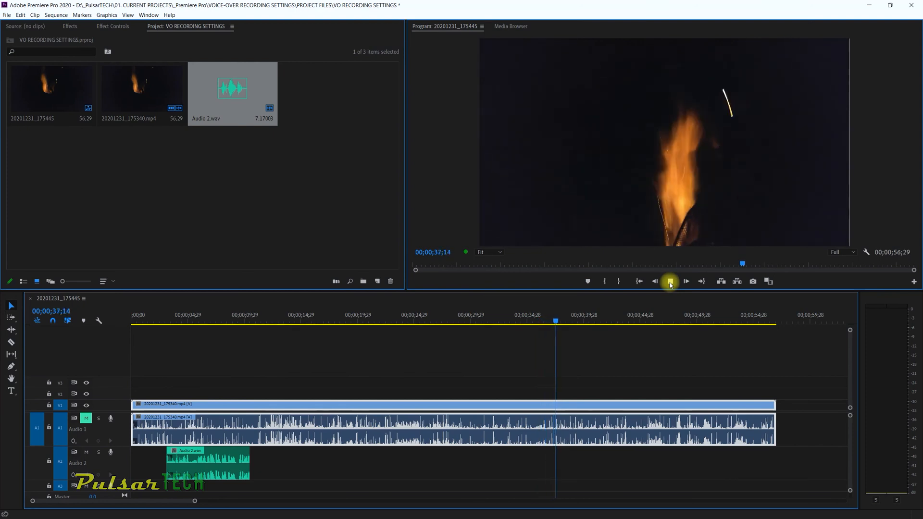
{"action": "left_click", "coordinate": [669, 281]}
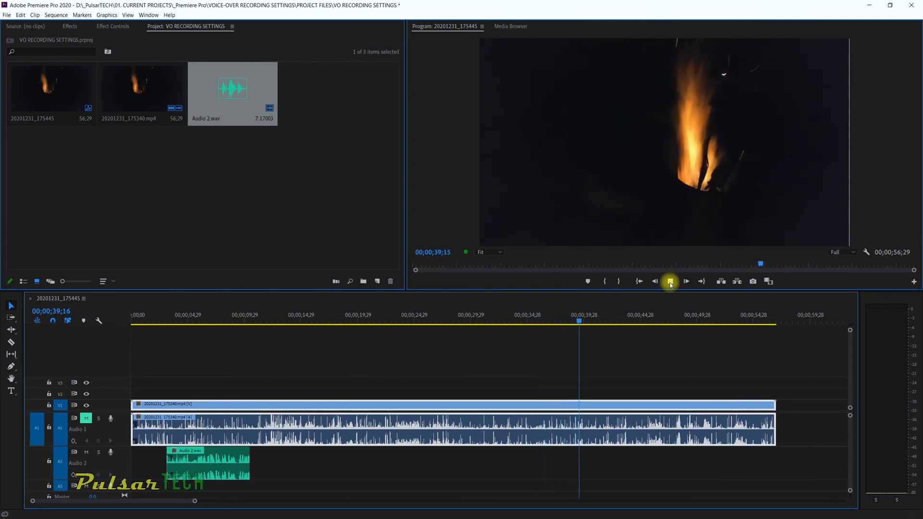